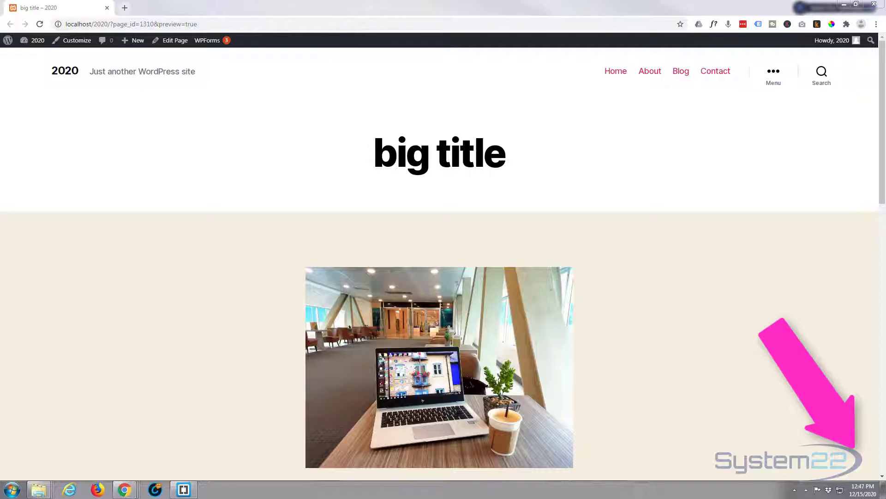
# - Review the big title page, then open it in the block editor via Edit Page
pyautogui.scroll(-3)
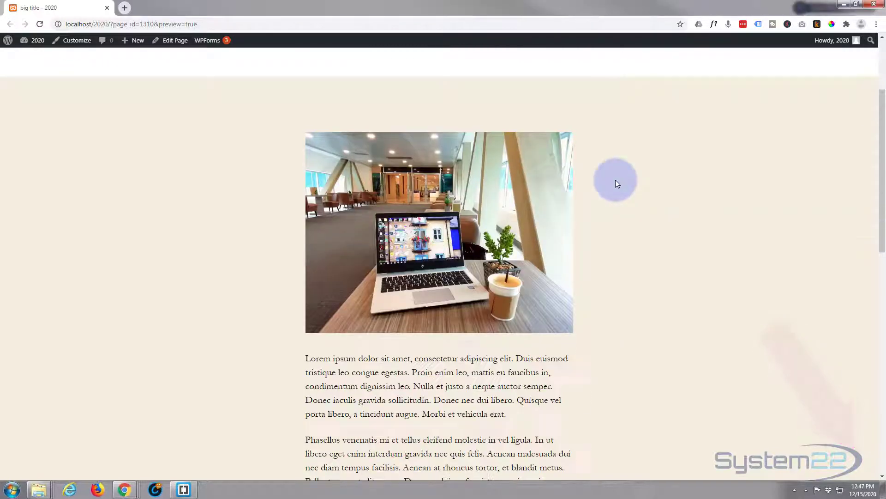
pyautogui.scroll(-3)
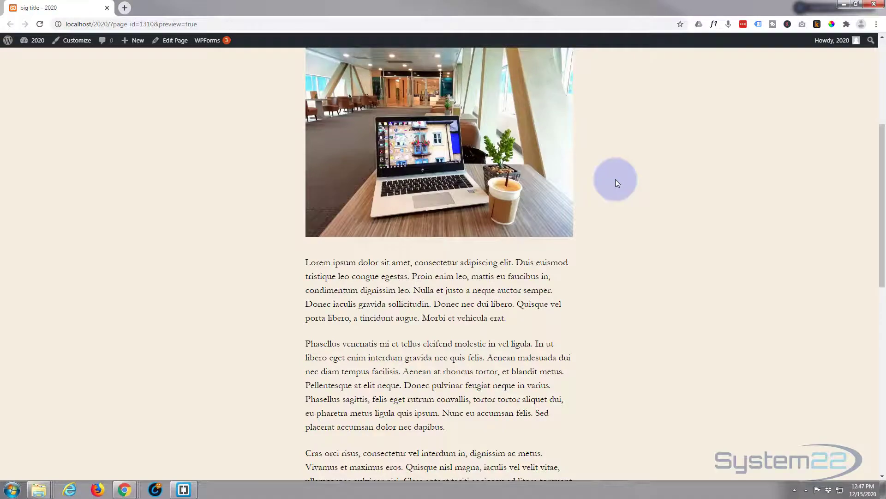
pyautogui.scroll(-3)
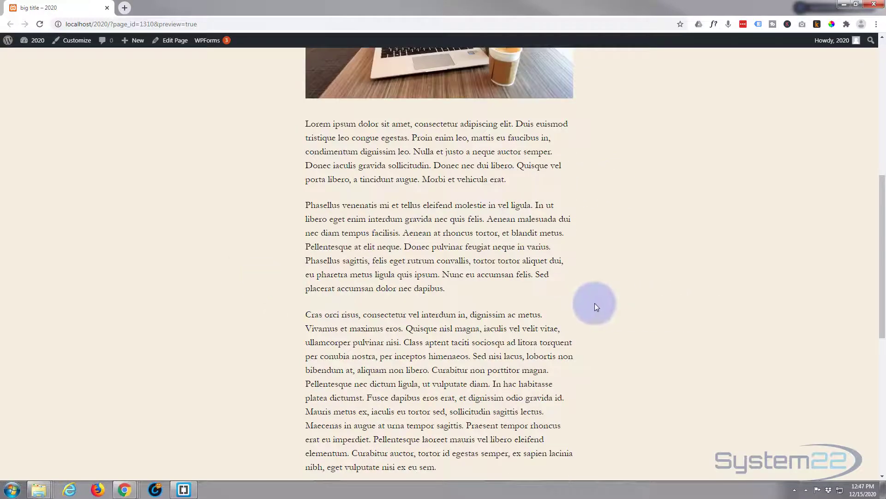
pyautogui.scroll(-3)
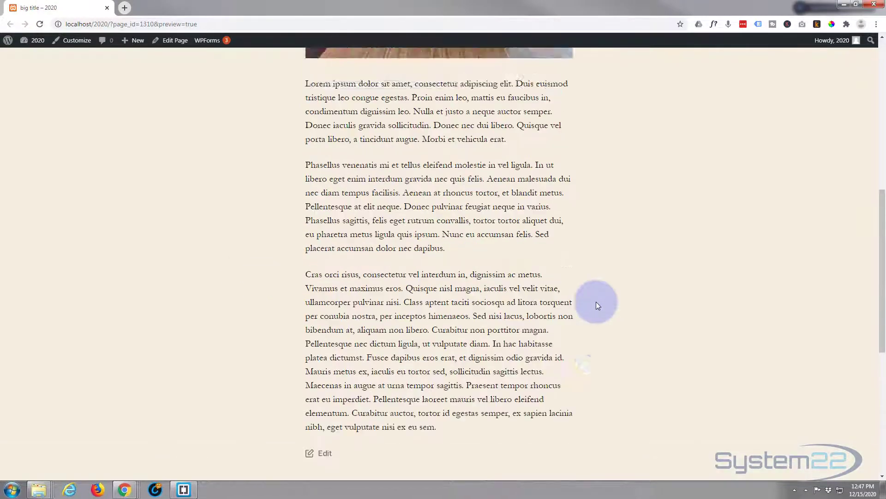
pyautogui.scroll(3)
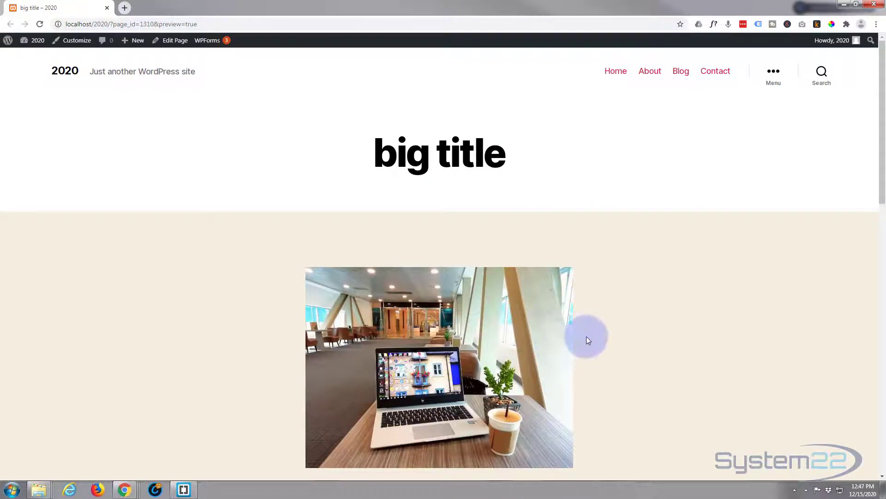
pyautogui.moveTo(558, 178)
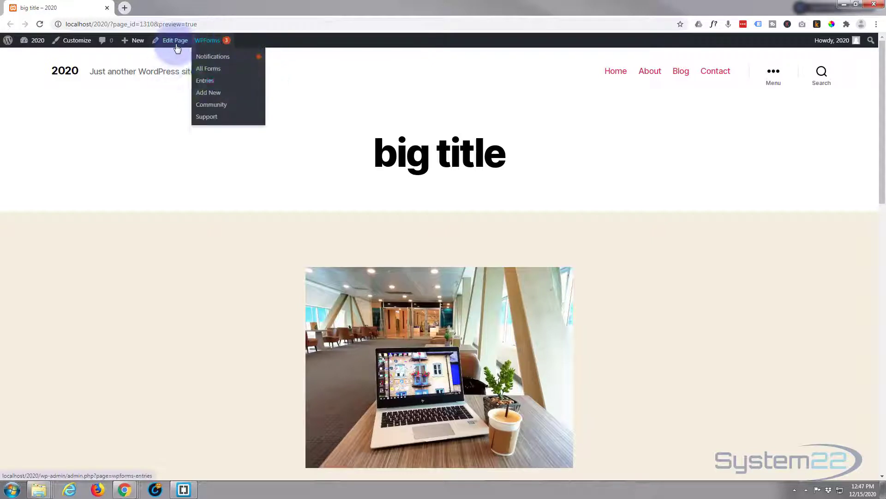
pyautogui.click(174, 40)
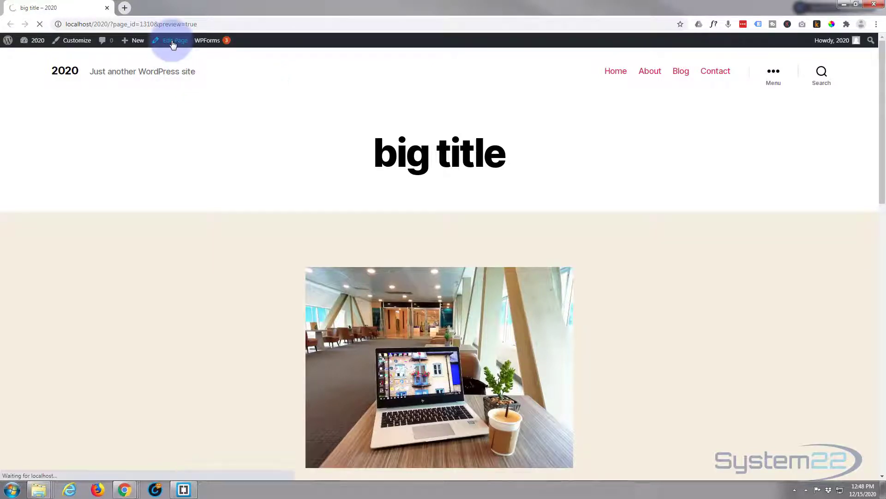
pyautogui.click(173, 40)
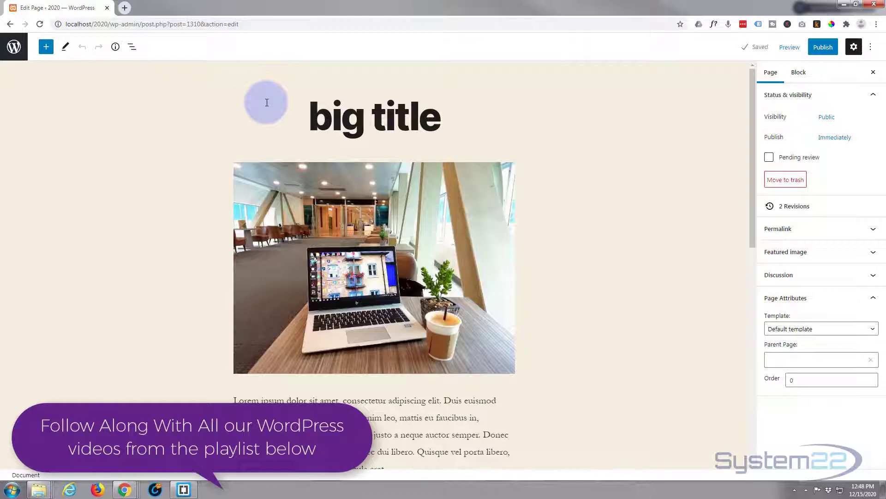
pyautogui.scroll(-3)
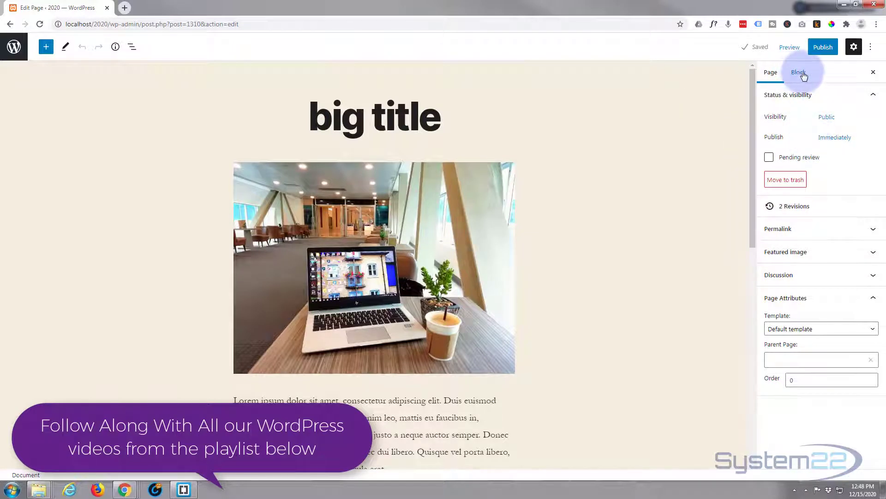
# - Set the page template to Full Width Template under Page Attributes
pyautogui.click(799, 73)
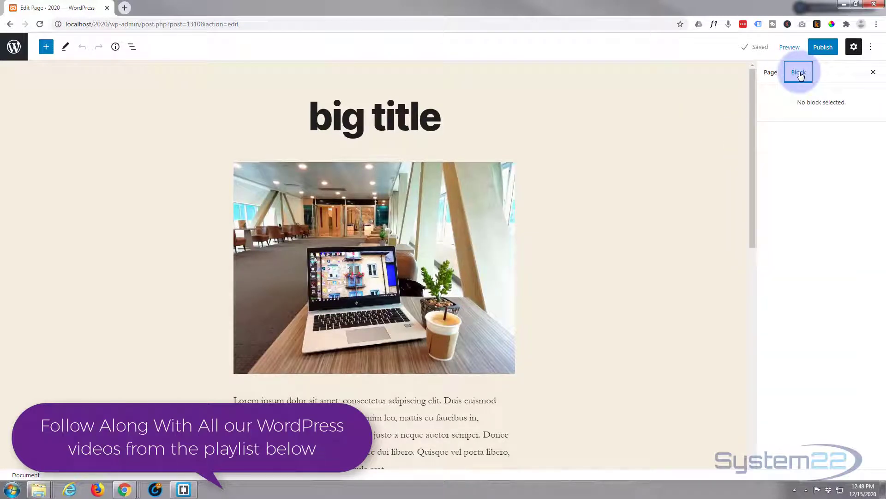
pyautogui.click(770, 72)
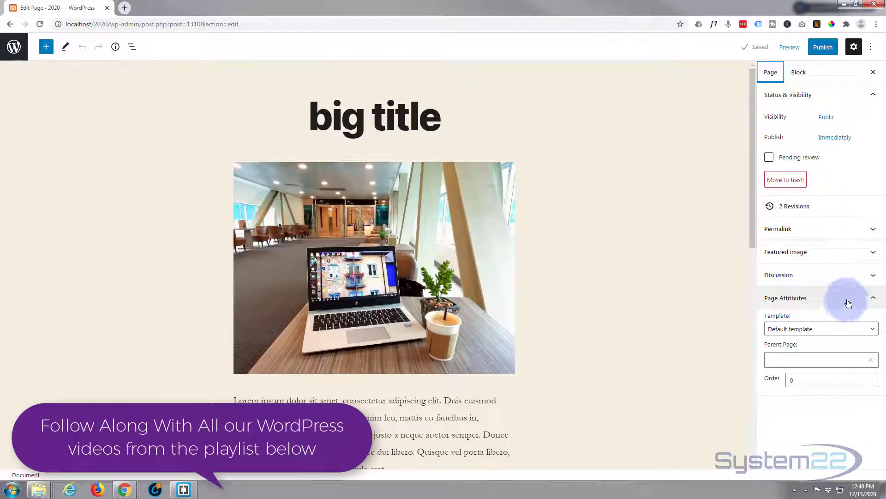
pyautogui.click(786, 298)
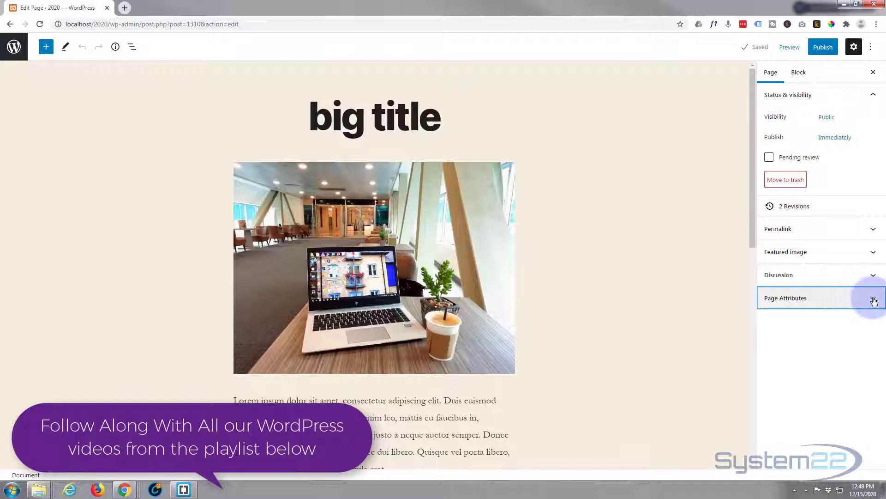
pyautogui.click(785, 298)
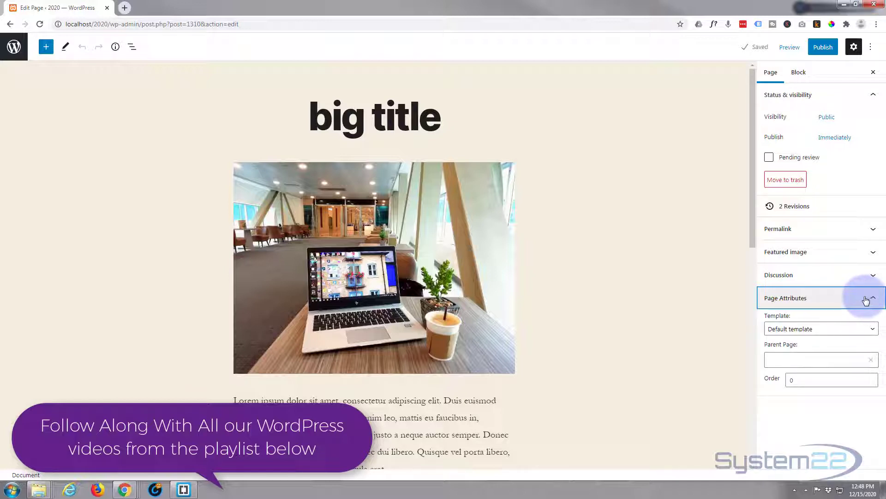
pyautogui.click(820, 329)
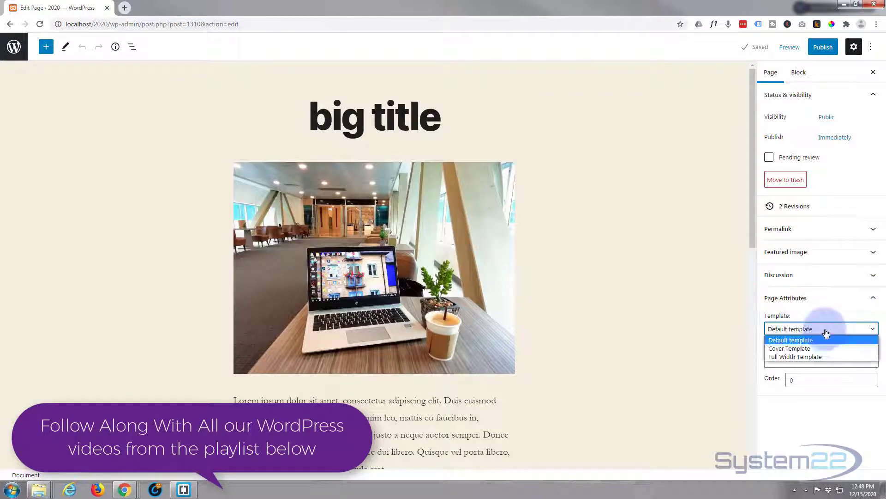
pyautogui.moveTo(806, 357)
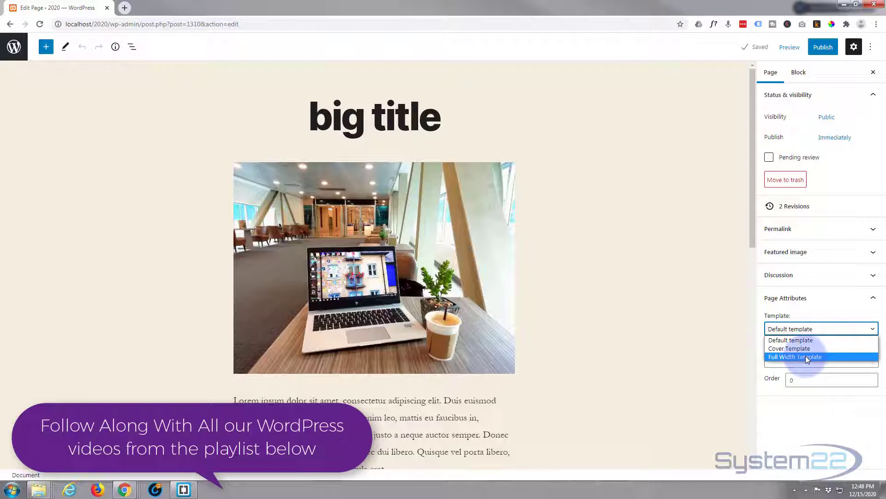
pyautogui.click(796, 357)
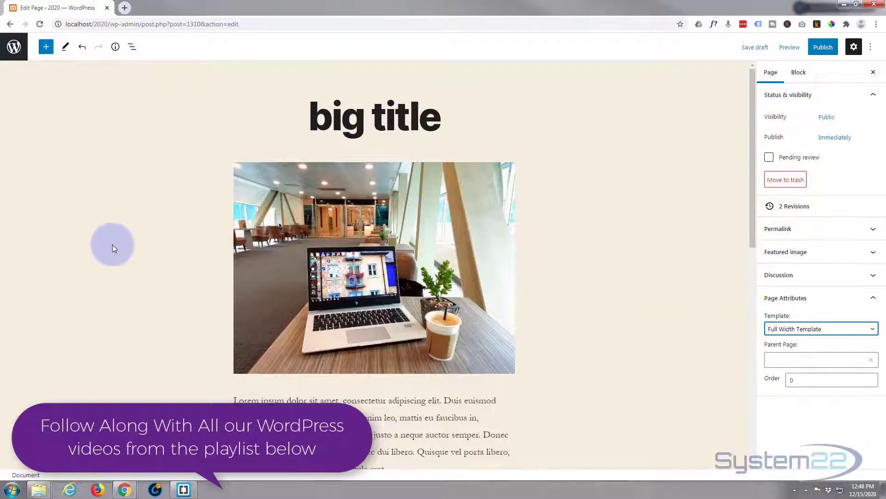
pyautogui.moveTo(672, 282)
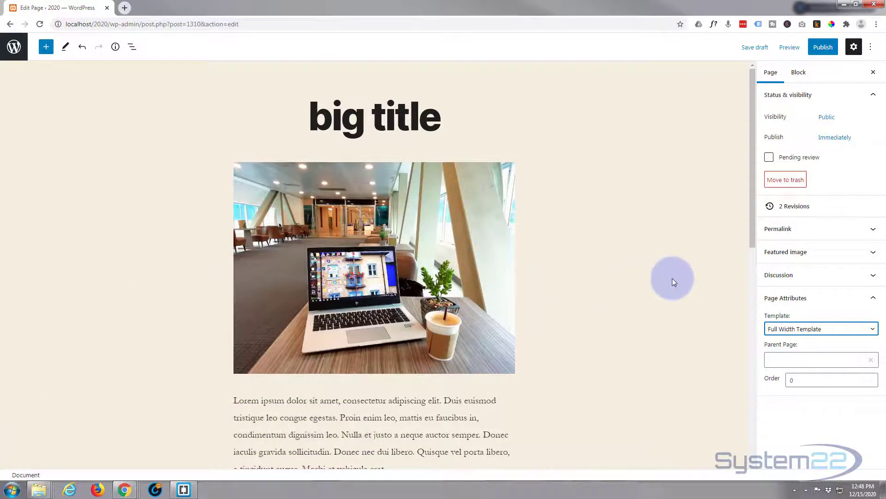
pyautogui.moveTo(720, 170)
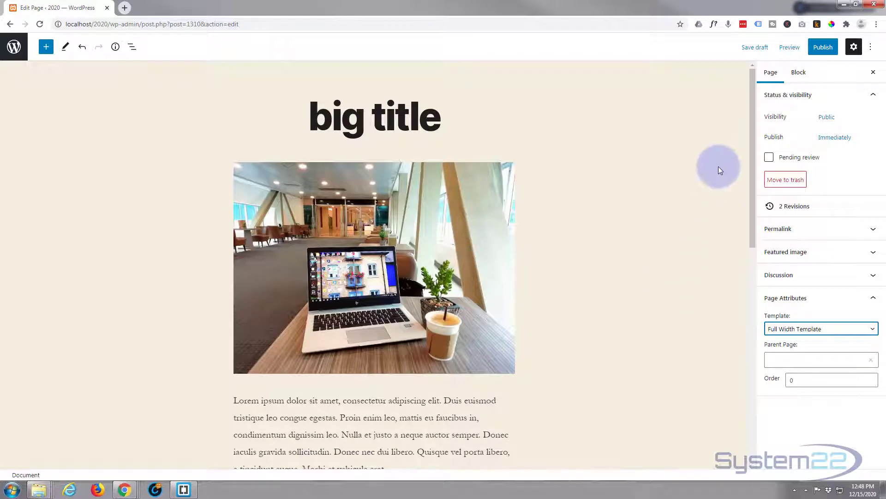
# - Save the draft and preview the page in a new tab
pyautogui.click(755, 47)
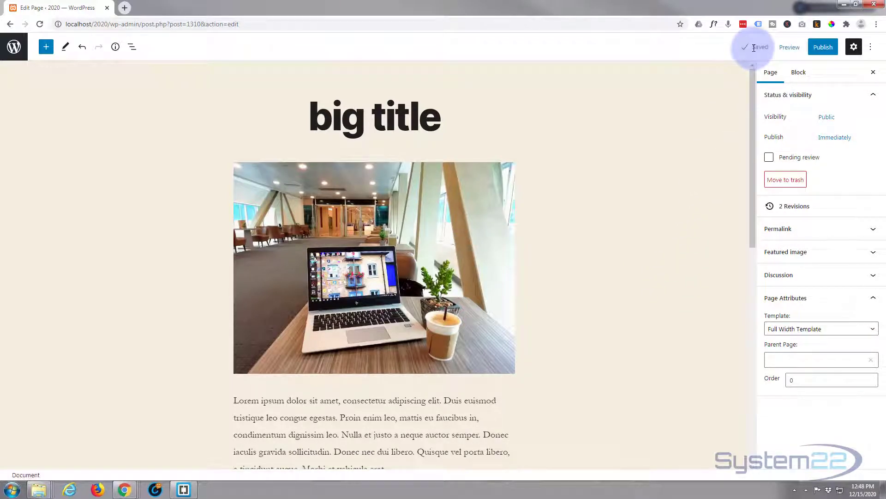
pyautogui.click(789, 48)
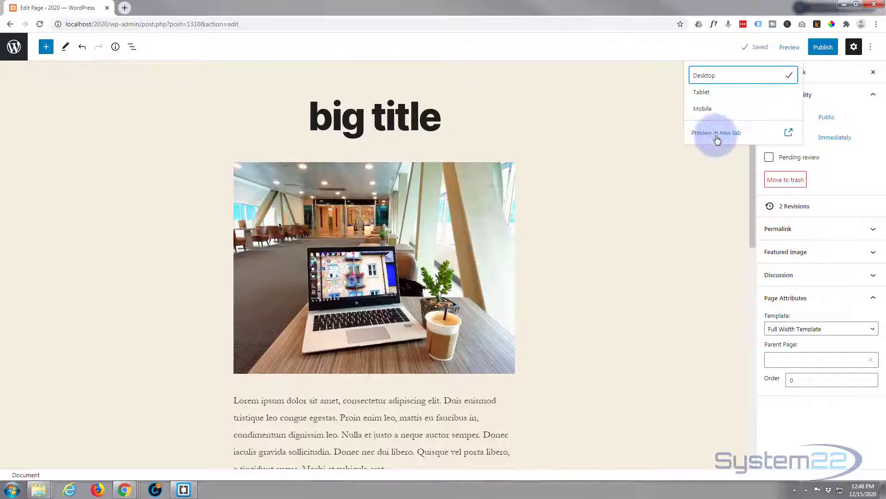
pyautogui.click(716, 133)
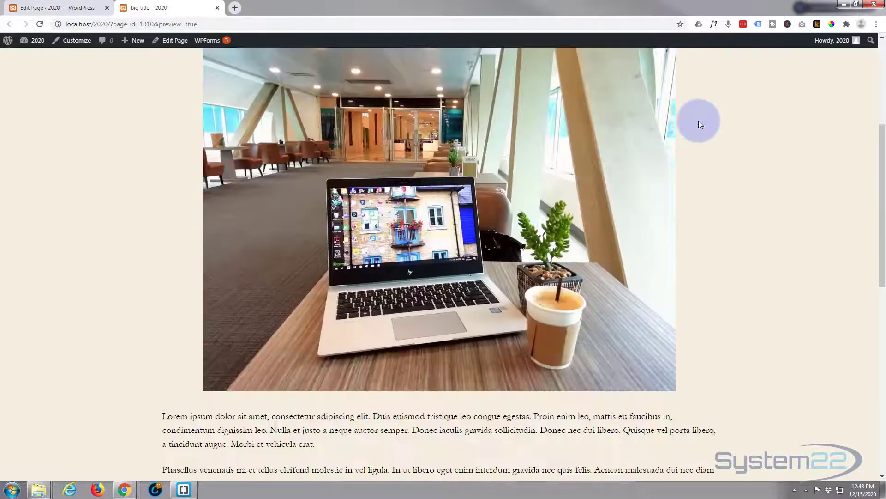
pyautogui.scroll(-3)
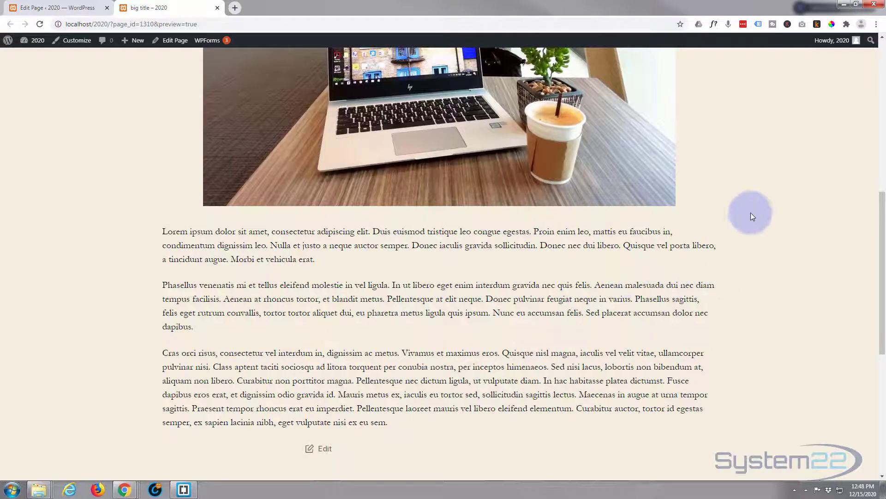
pyautogui.scroll(-3)
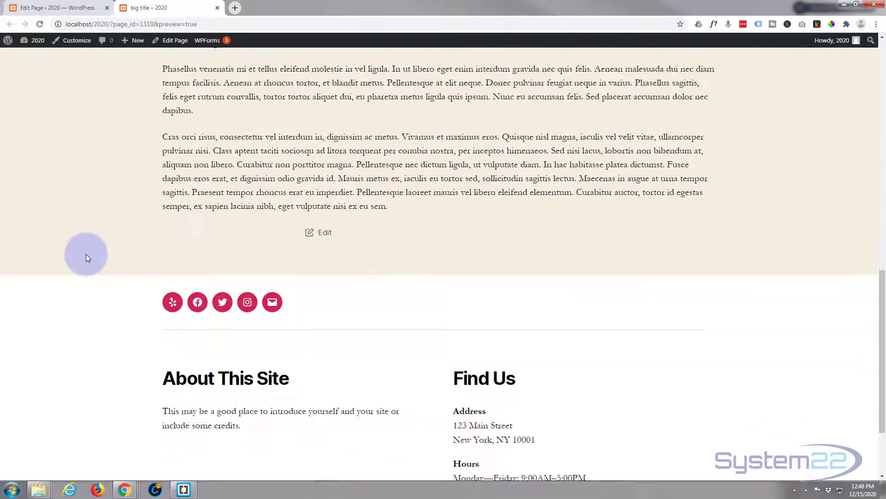